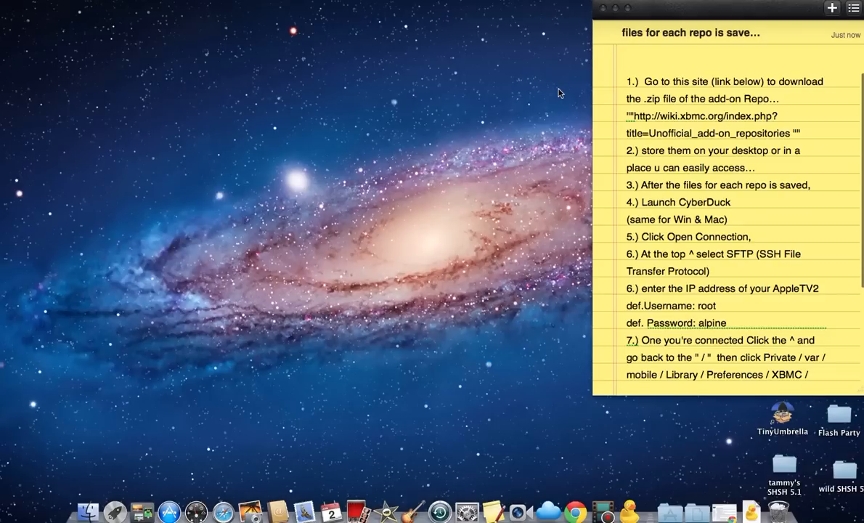
mouse_move(671, 6)
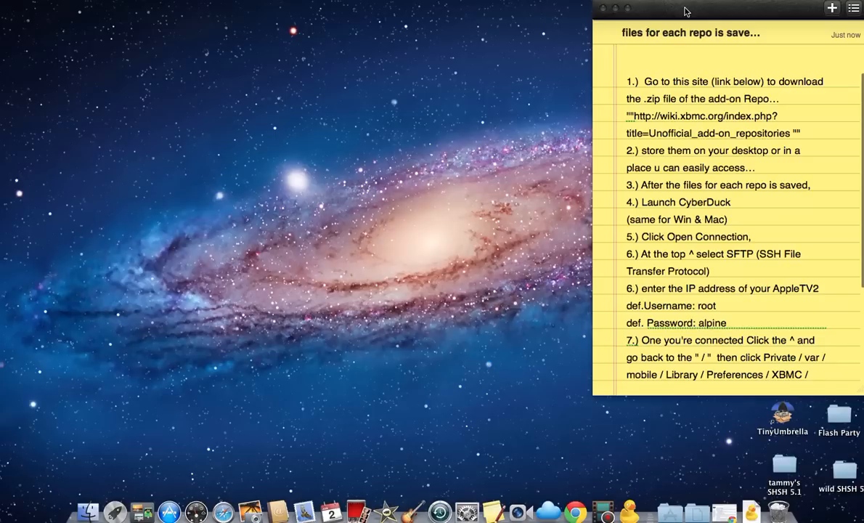
mouse_move(660, 16)
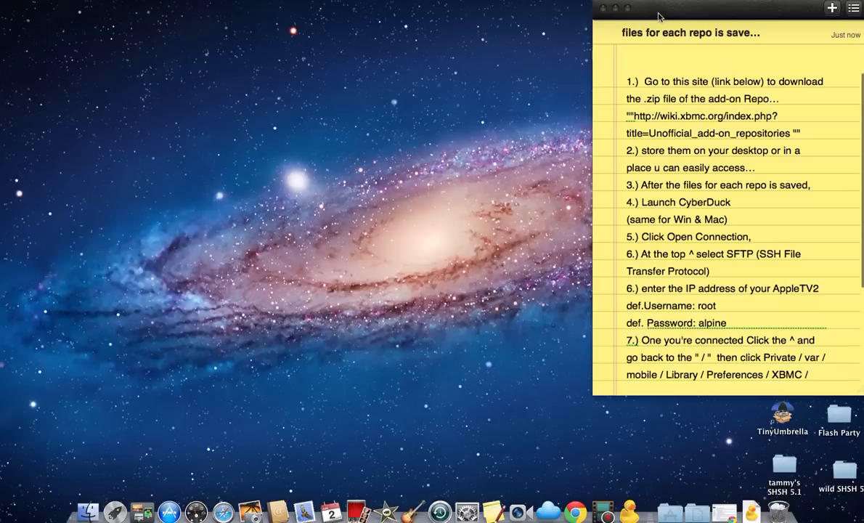
mouse_move(610, 147)
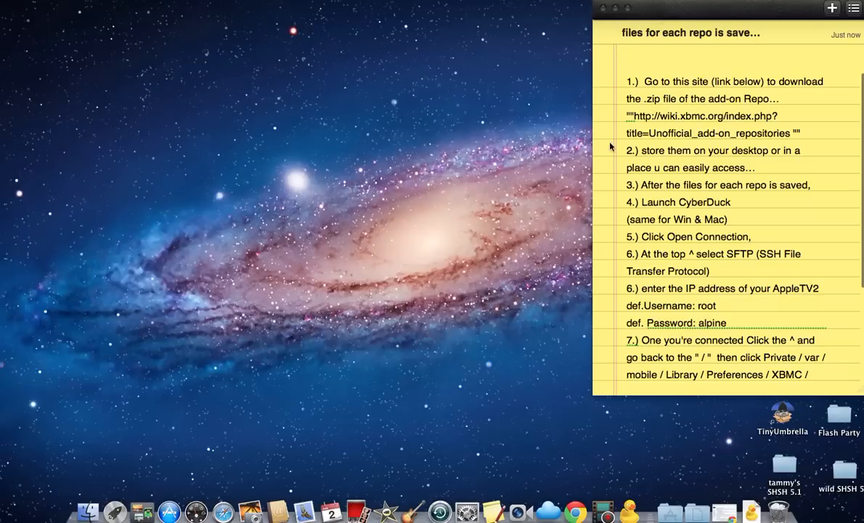
mouse_move(784, 35)
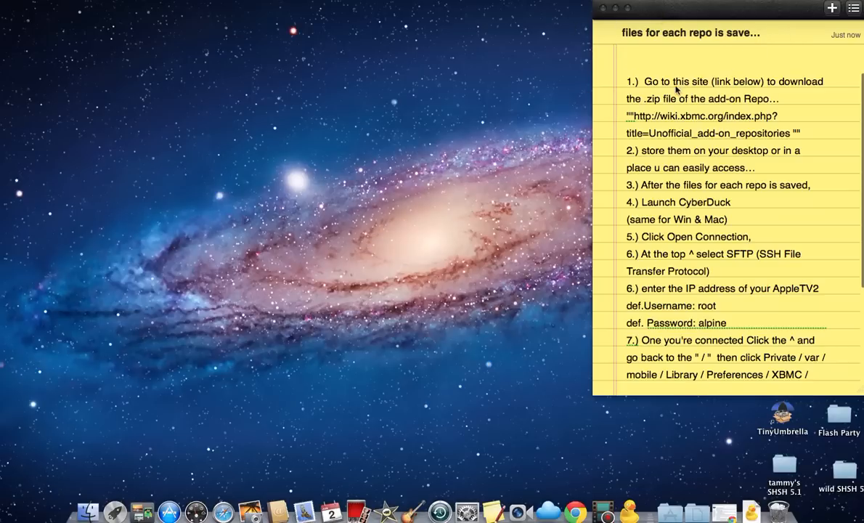
mouse_move(729, 119)
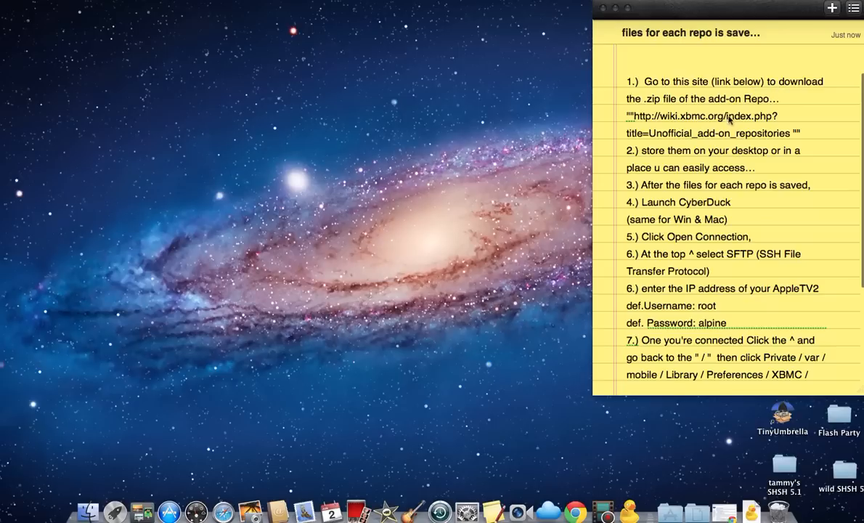
mouse_move(709, 477)
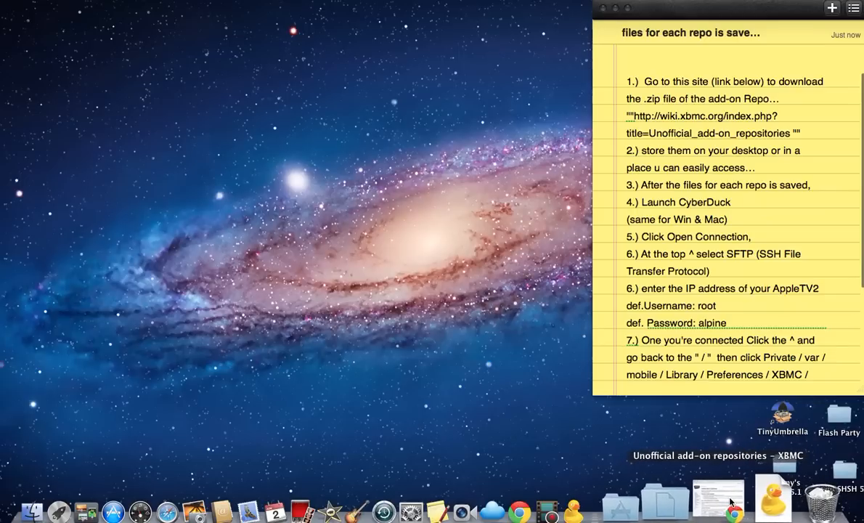
- Bring Chrome forward and scroll through the unofficial add-on repositories table, then back to the top
click(718, 495)
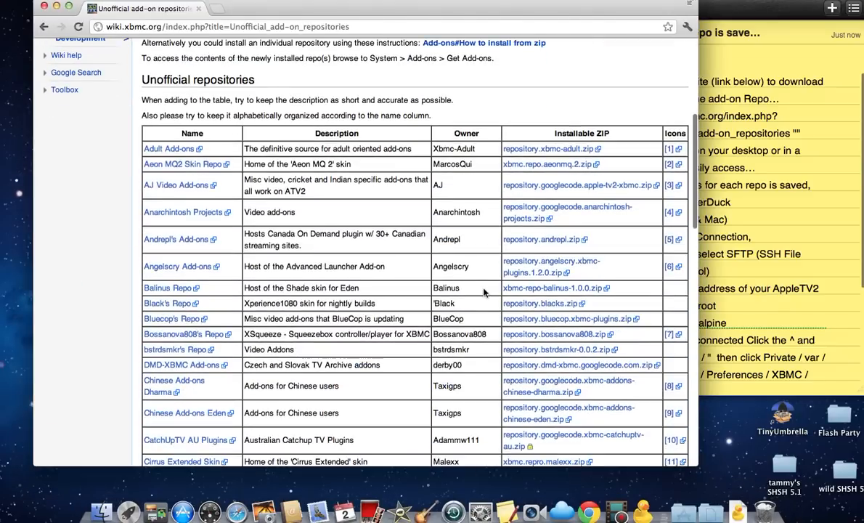
scroll(down, 3)
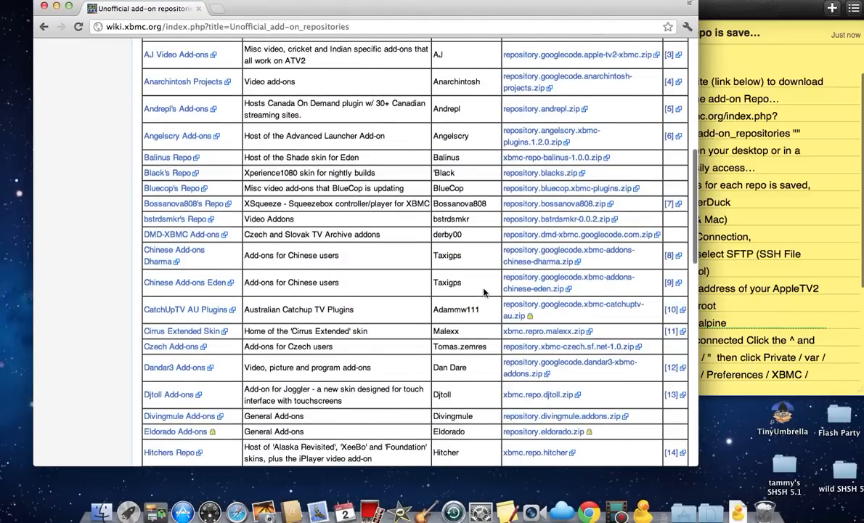
scroll(up, 3)
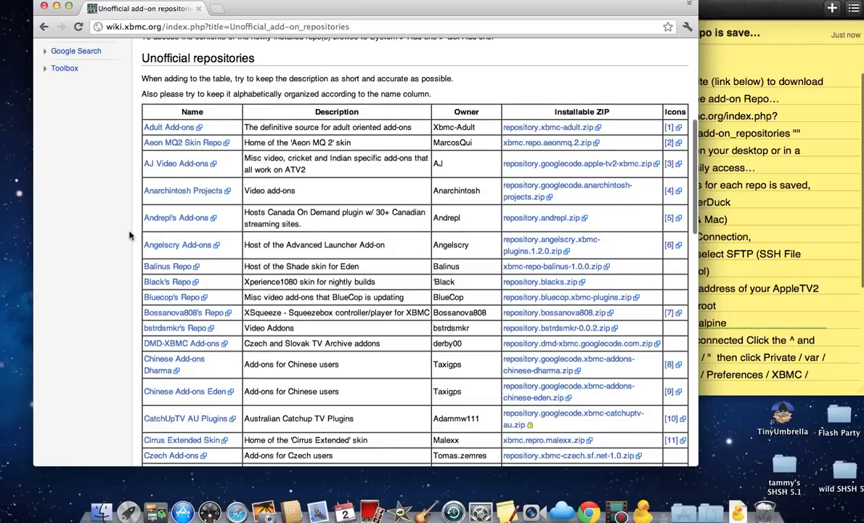
mouse_move(183, 190)
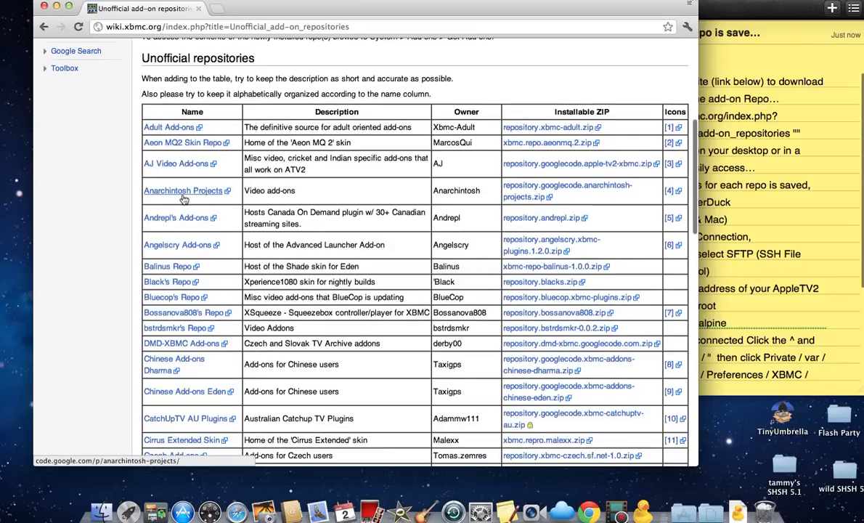
mouse_move(203, 193)
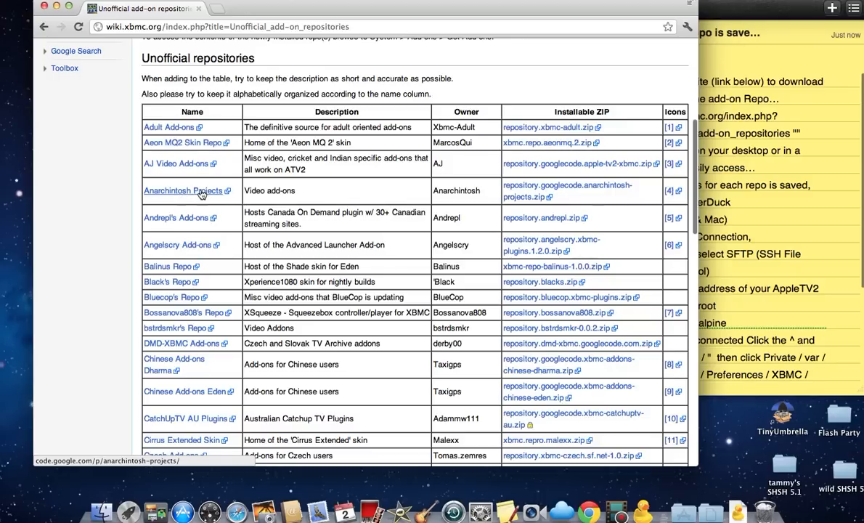
scroll(down, 3)
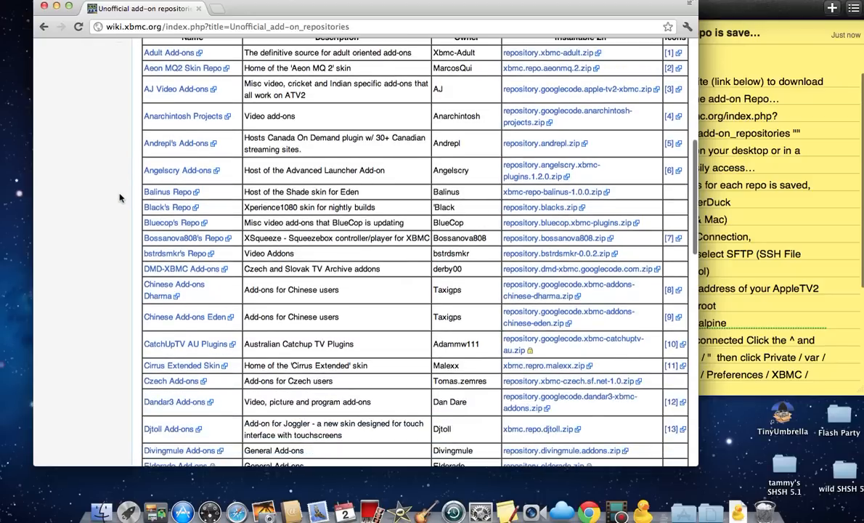
scroll(down, 3)
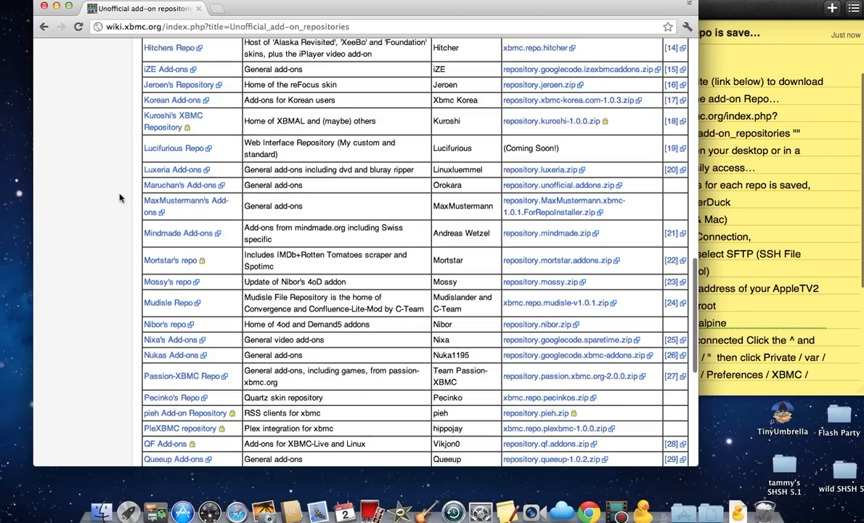
scroll(down, 3)
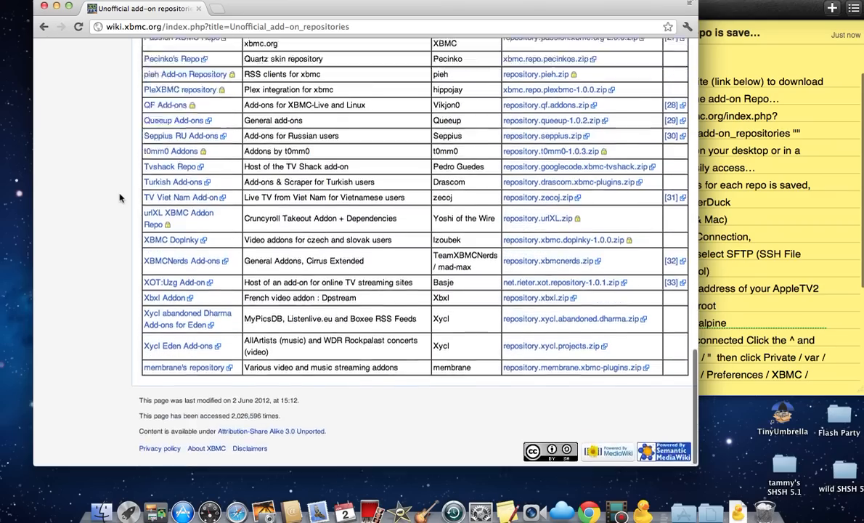
scroll(up, 3)
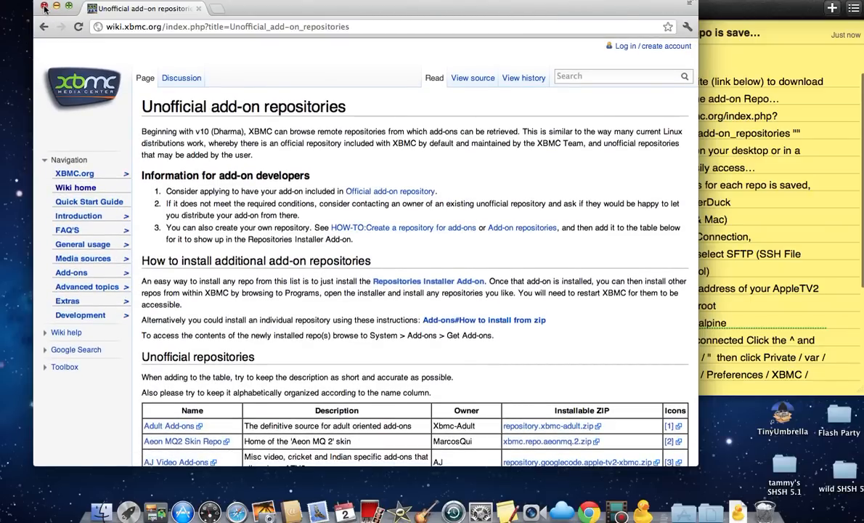
- Minimize the Chrome window so the desktop and setup sticky note show again
click(45, 8)
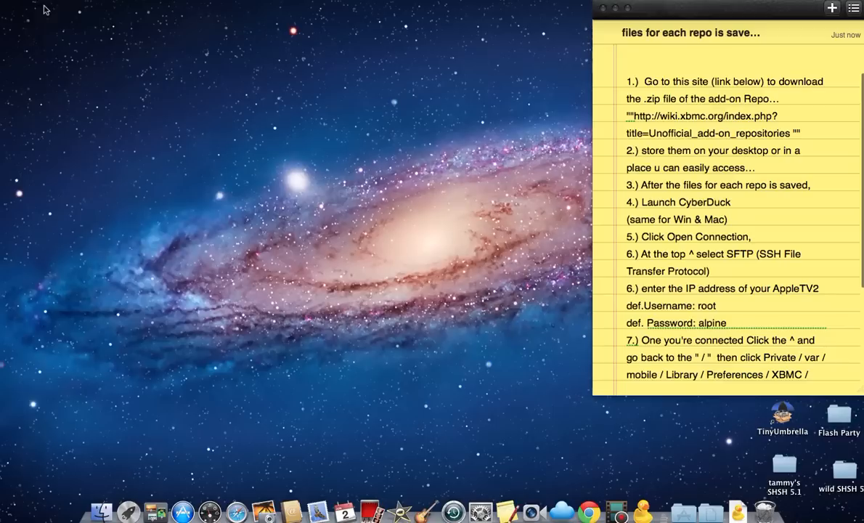
mouse_move(561, 435)
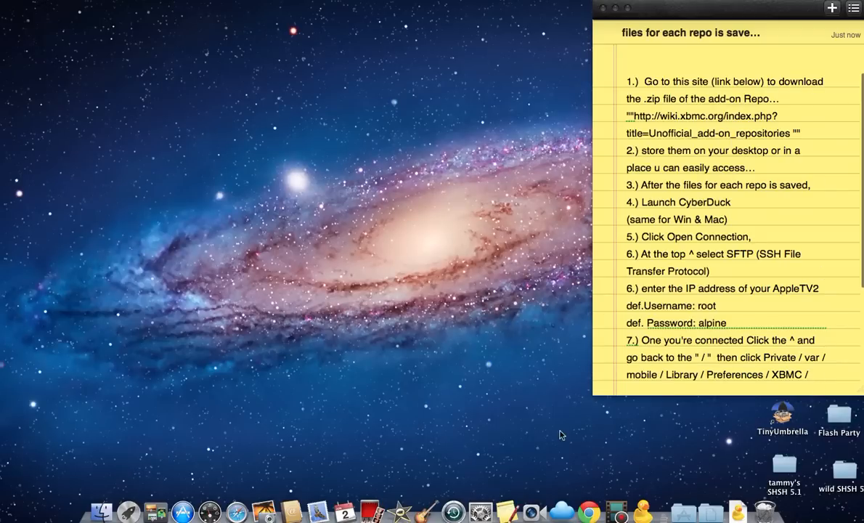
mouse_move(568, 47)
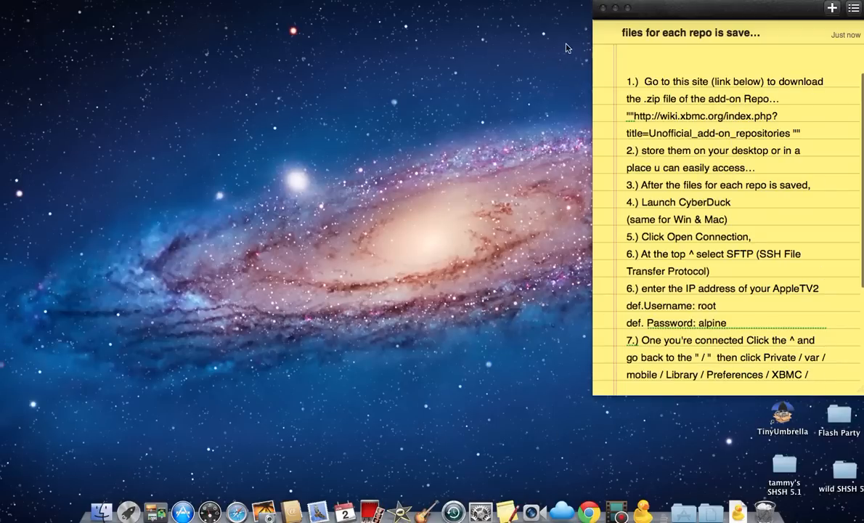
mouse_move(578, 36)
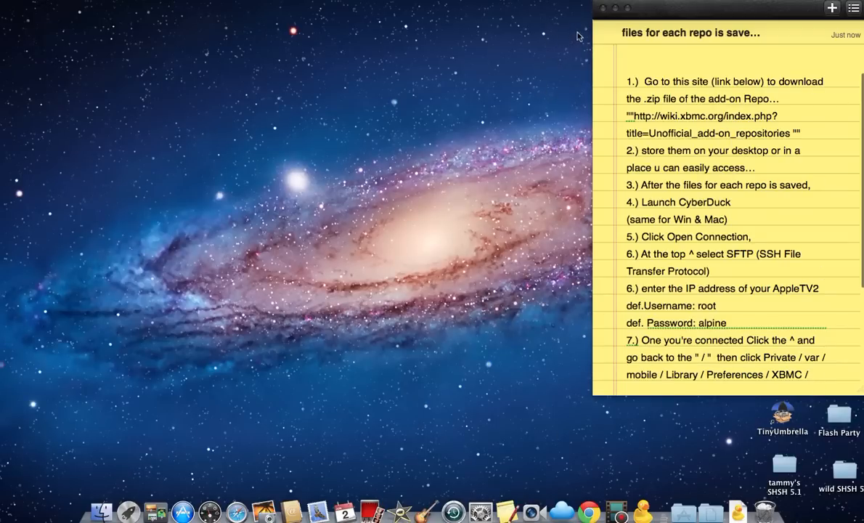
mouse_move(613, 49)
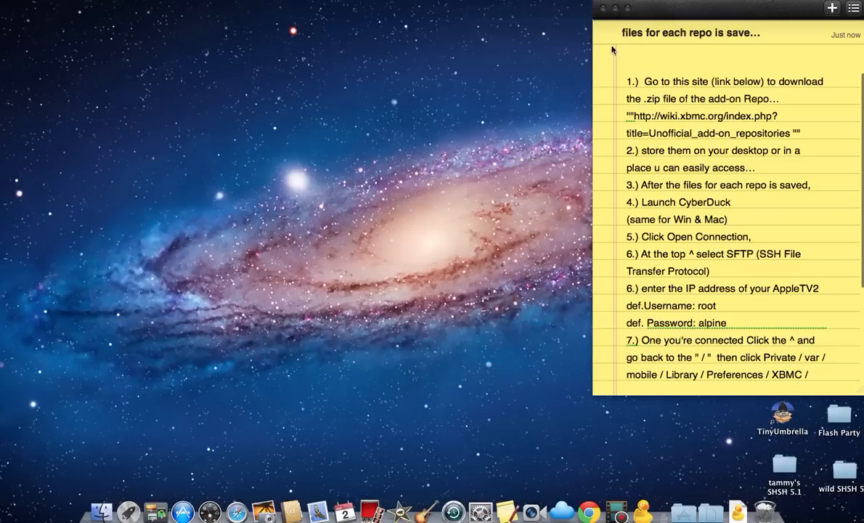
mouse_move(616, 222)
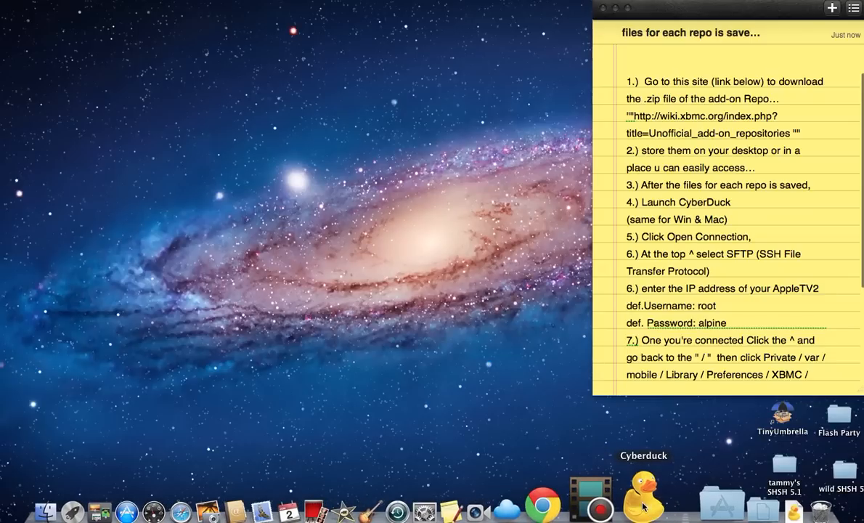
- Launch Cyberduck from the Dock and begin a new Open Connection
click(643, 494)
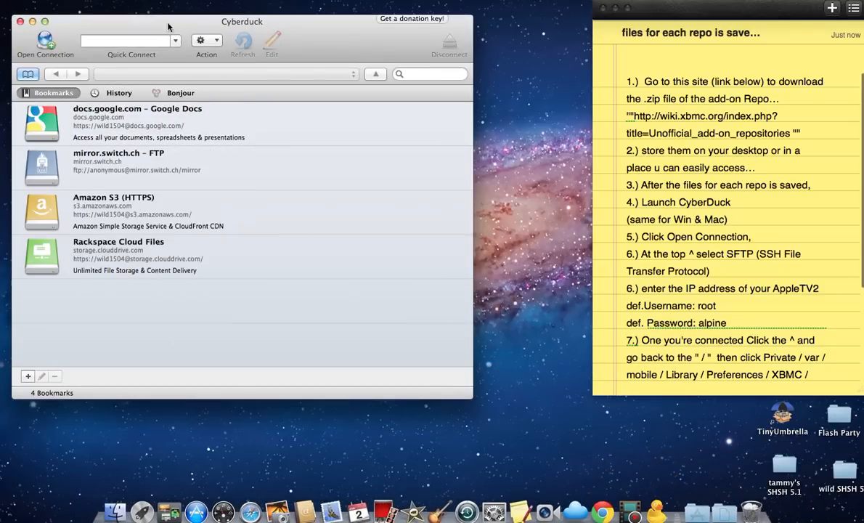
mouse_move(176, 43)
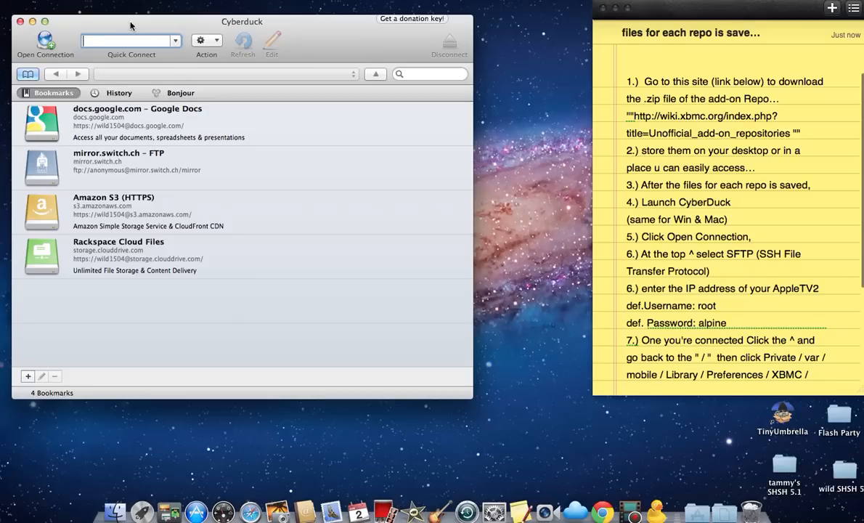
click(45, 42)
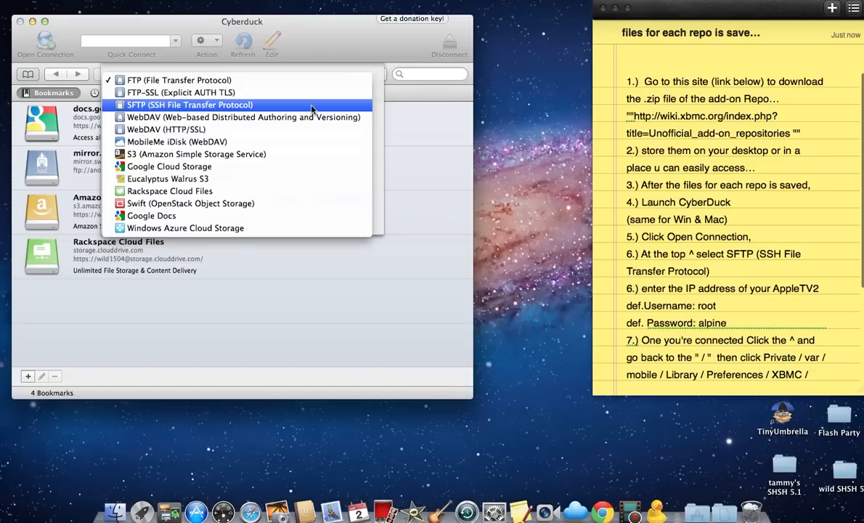
- Choose the SFTP protocol and enter server address 192.168.2.12
click(189, 104)
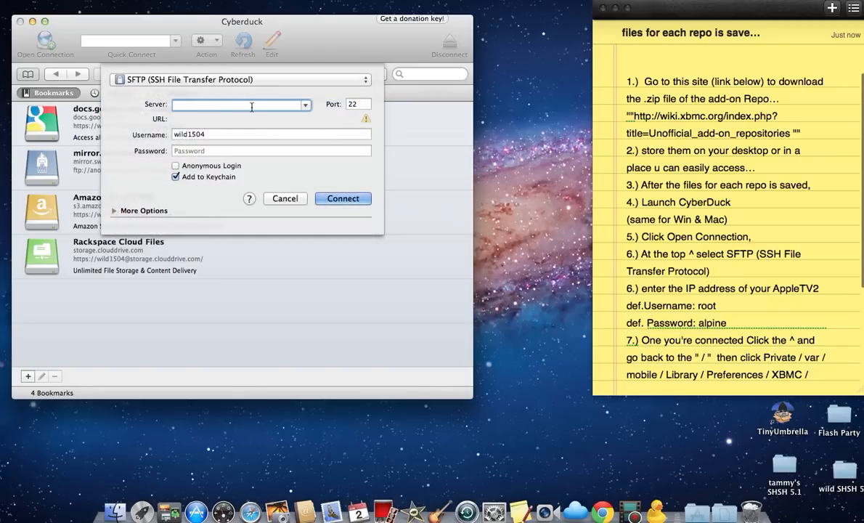
text(1)
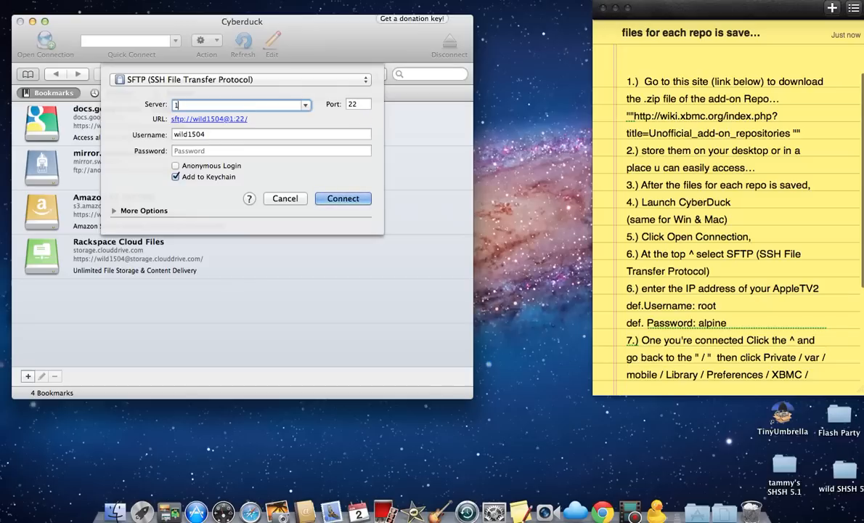
text(92.)
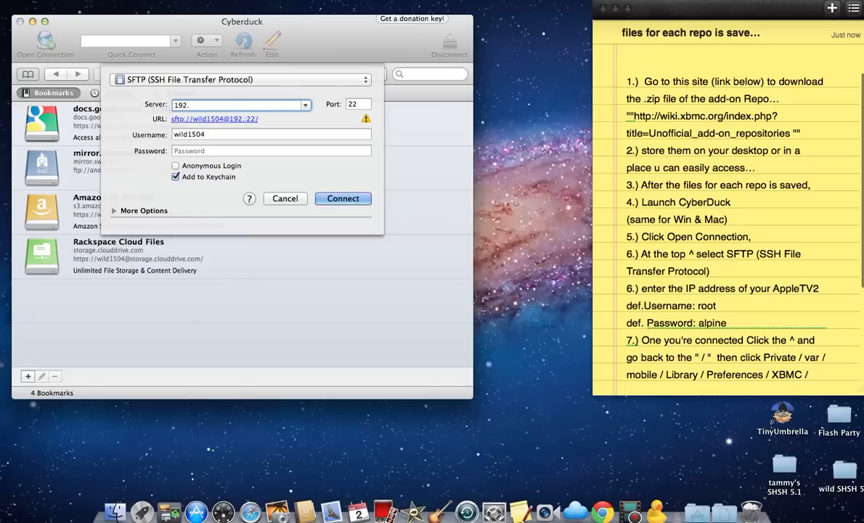
text(1)
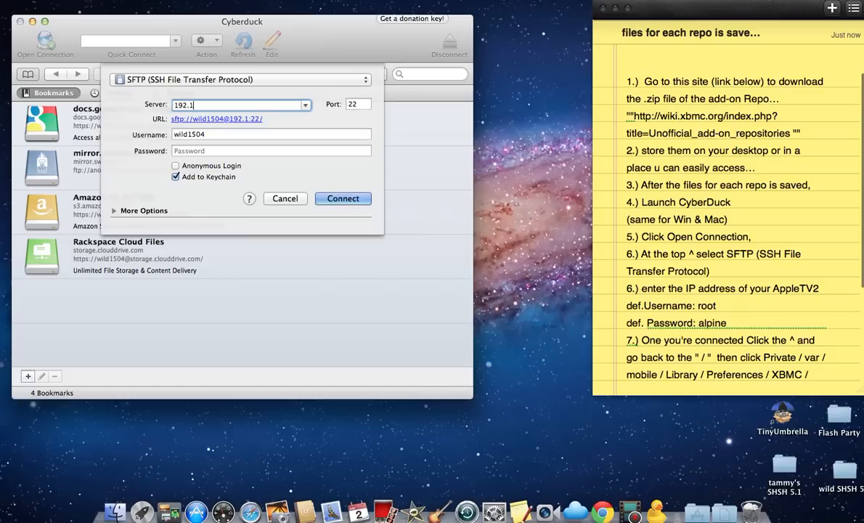
text(68)
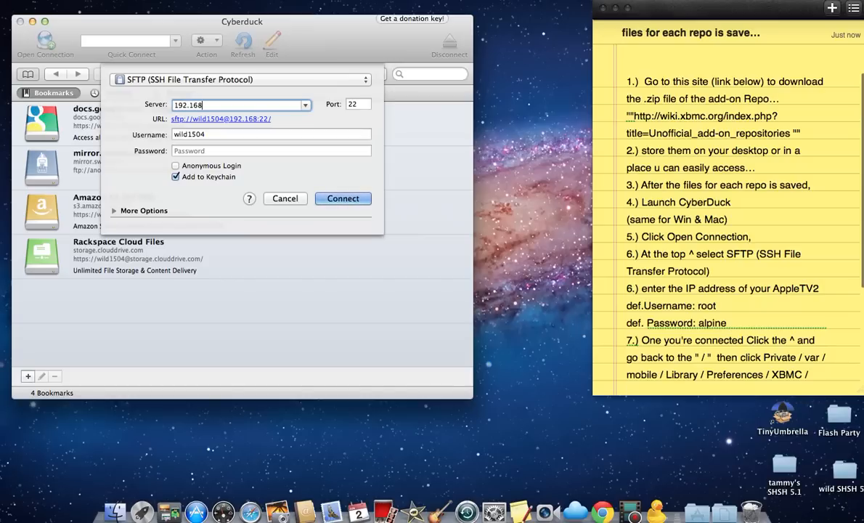
text(.2.12)
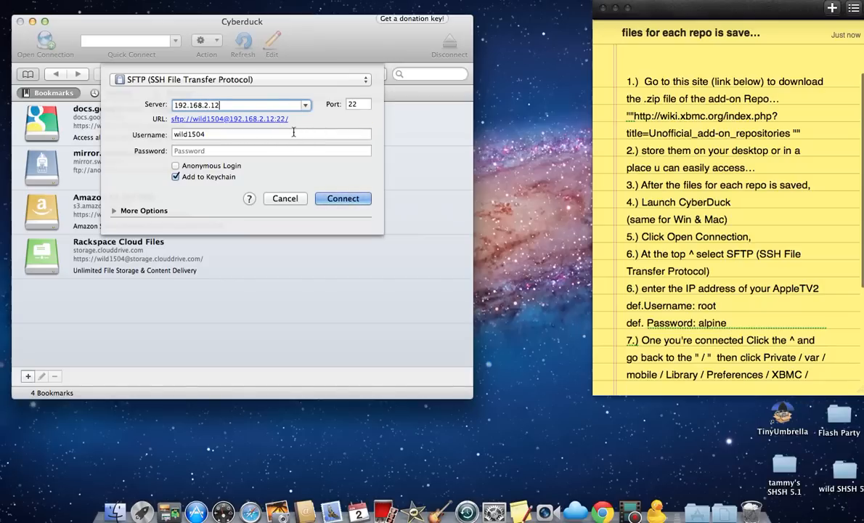
key(Backspace)
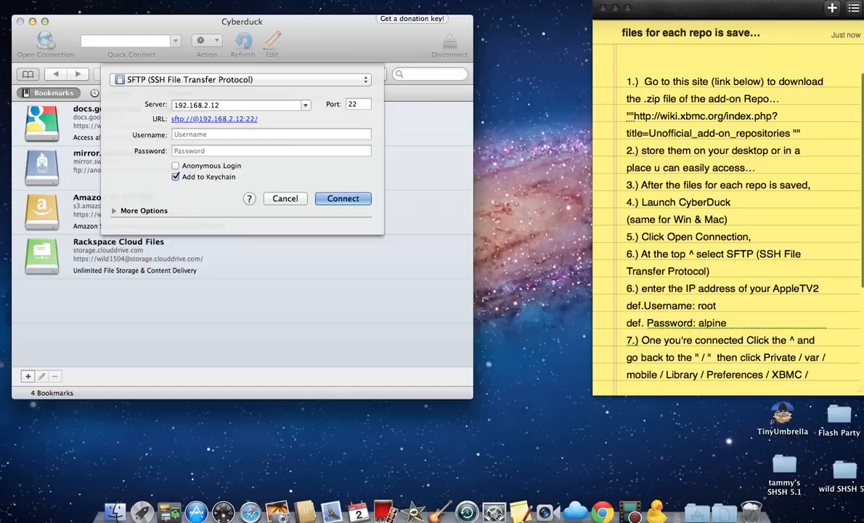
text(root)
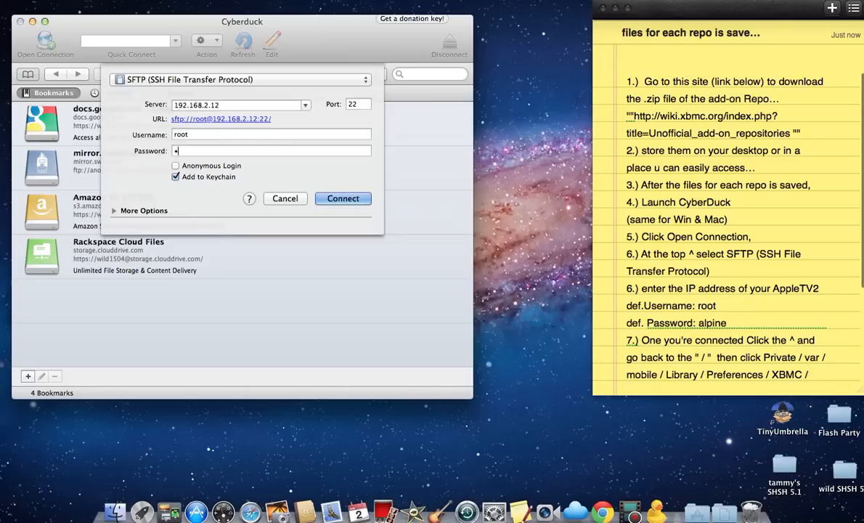
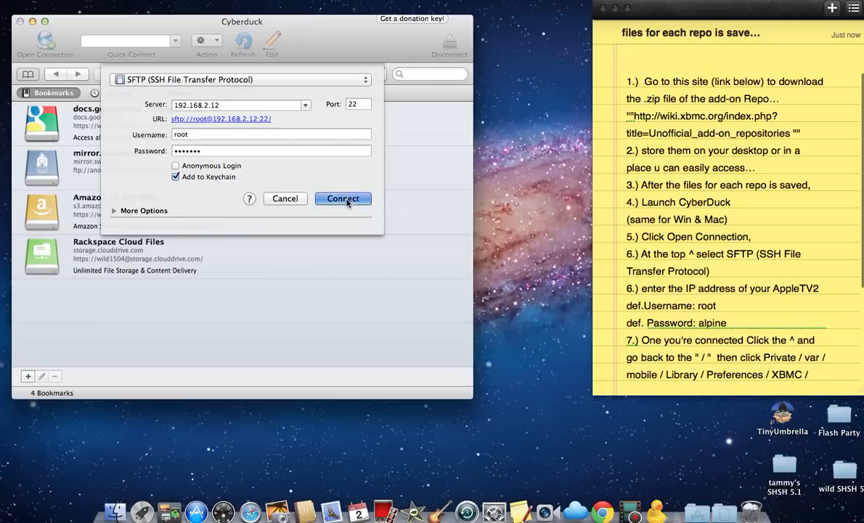
click(343, 197)
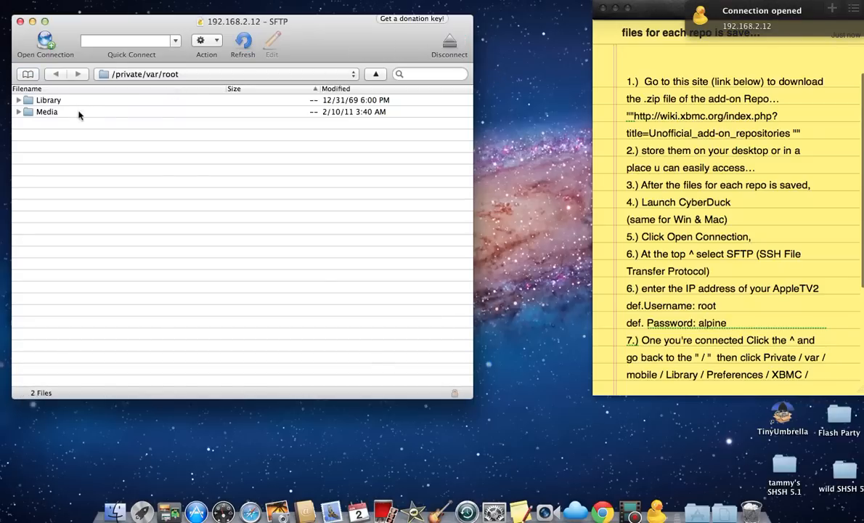
- Jump from the current path up to the server's root folder /
click(348, 74)
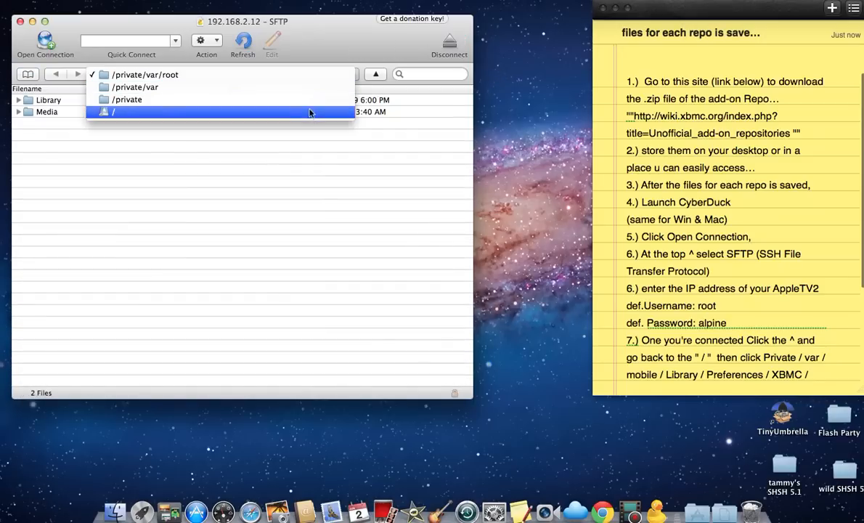
click(113, 111)
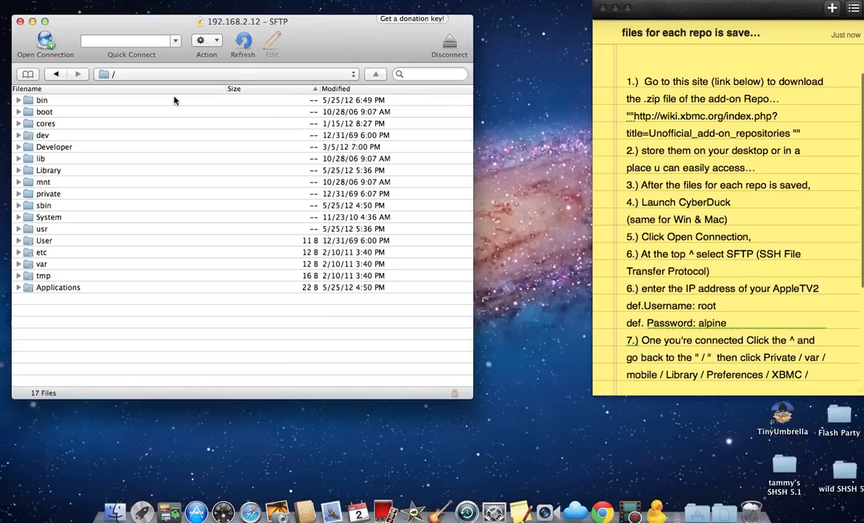
mouse_move(182, 259)
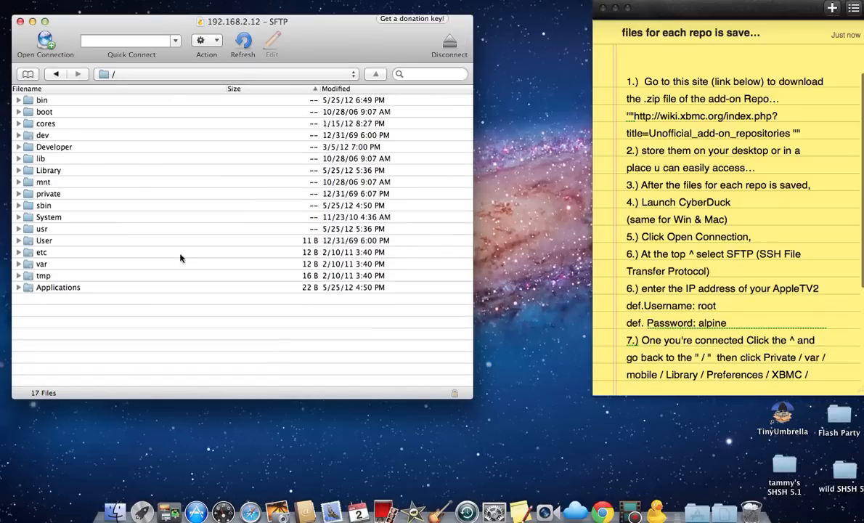
scroll(down, 3)
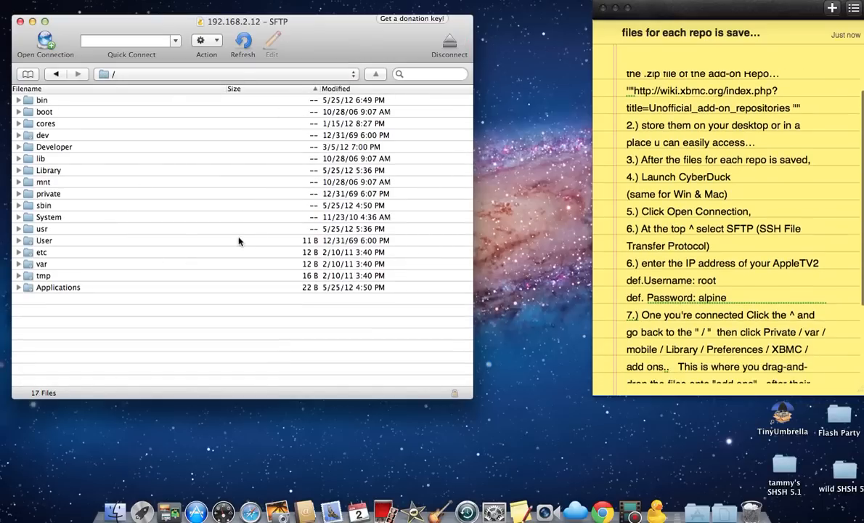
mouse_move(16, 195)
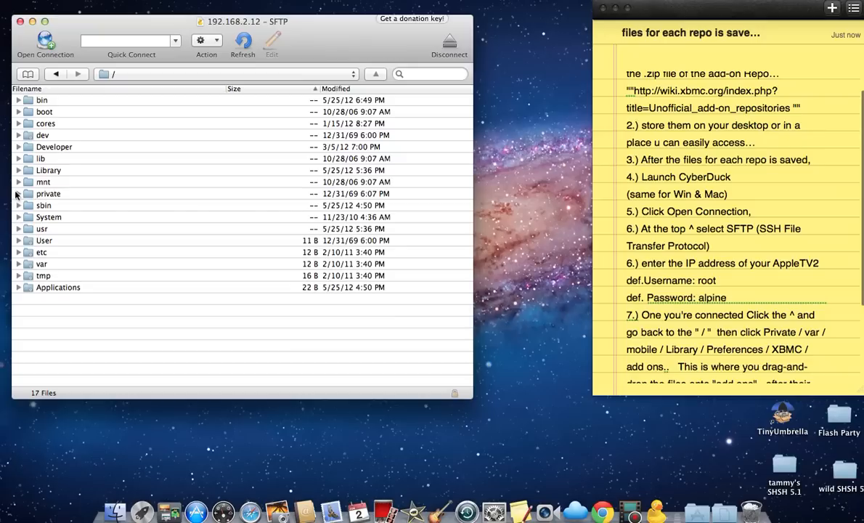
- Expand private, then var, then the mobile folder within it
click(19, 194)
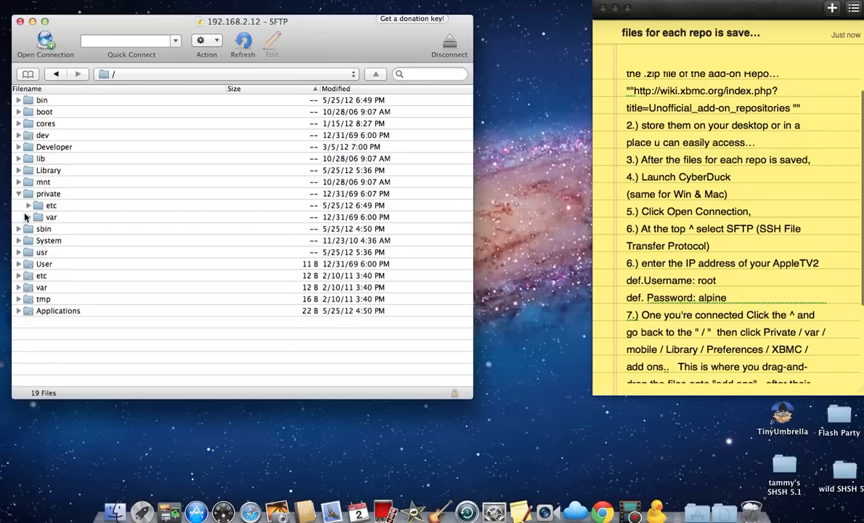
click(28, 216)
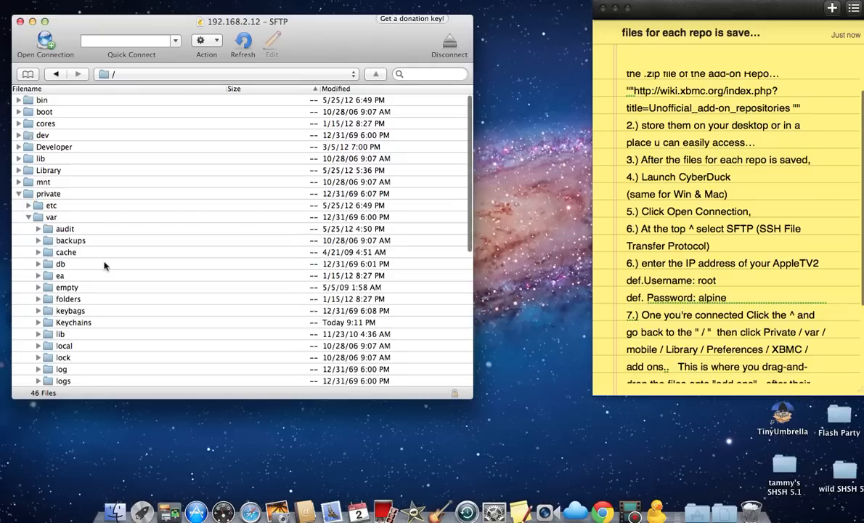
scroll(down, 3)
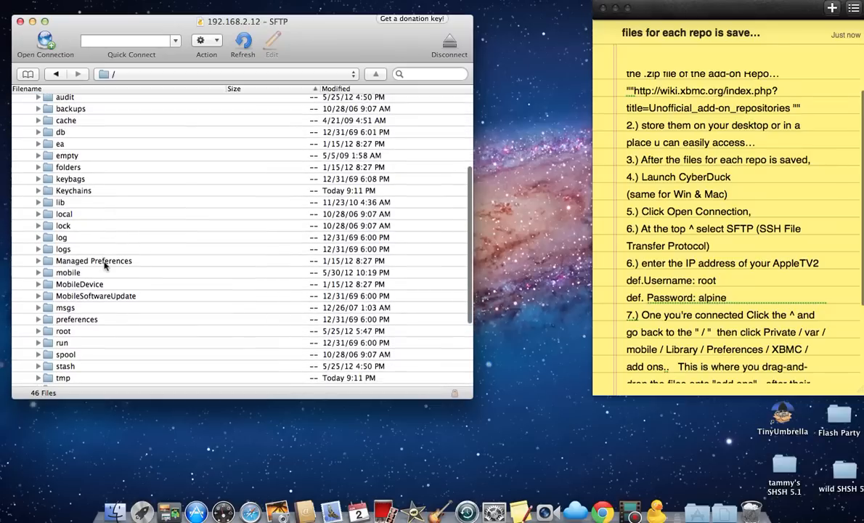
scroll(down, 3)
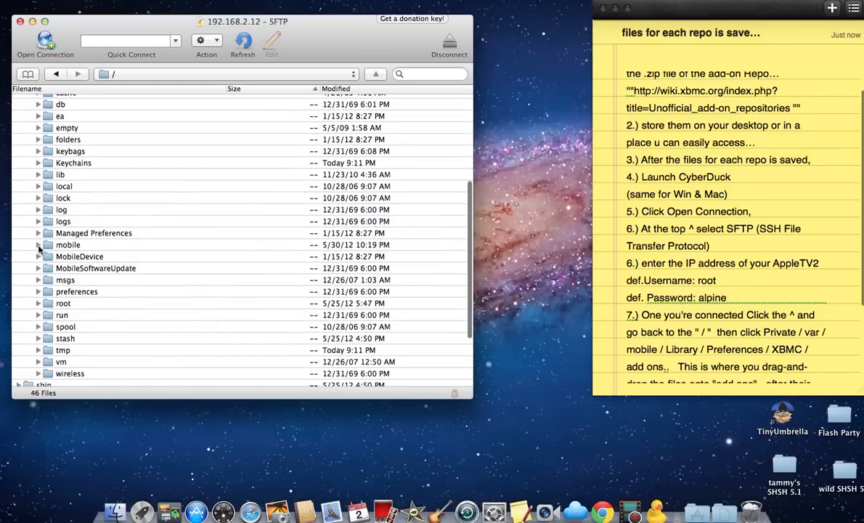
click(37, 244)
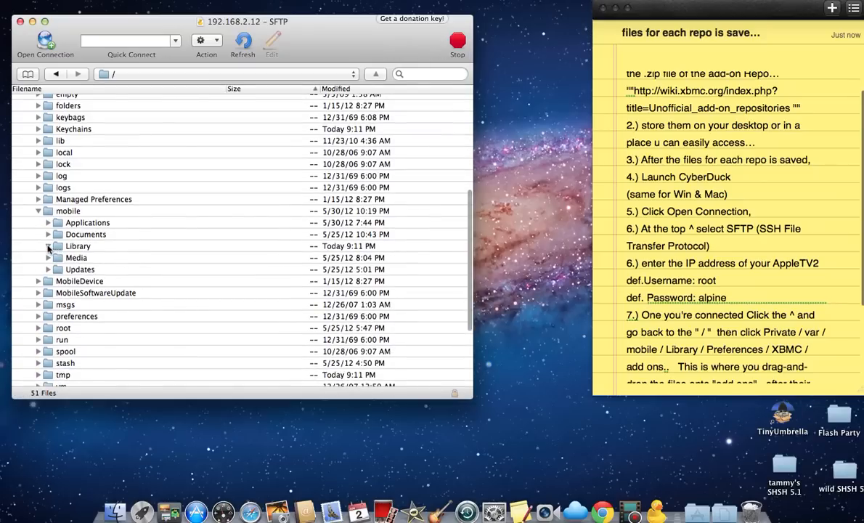
- Expand Library, Preferences and XBMC under mobile and select the addons folder
click(48, 245)
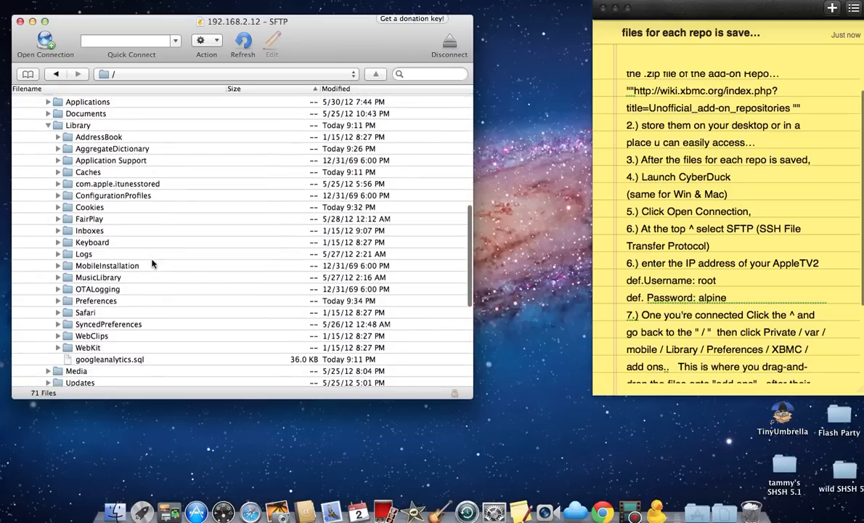
mouse_move(65, 304)
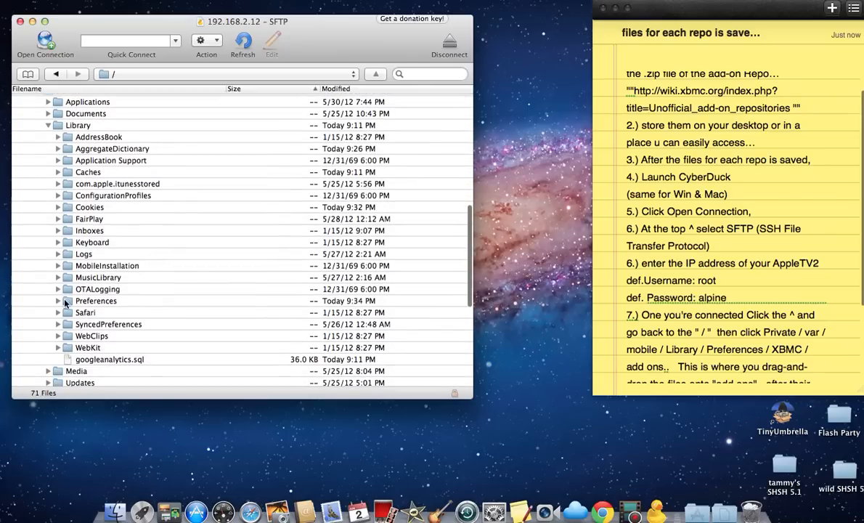
click(58, 301)
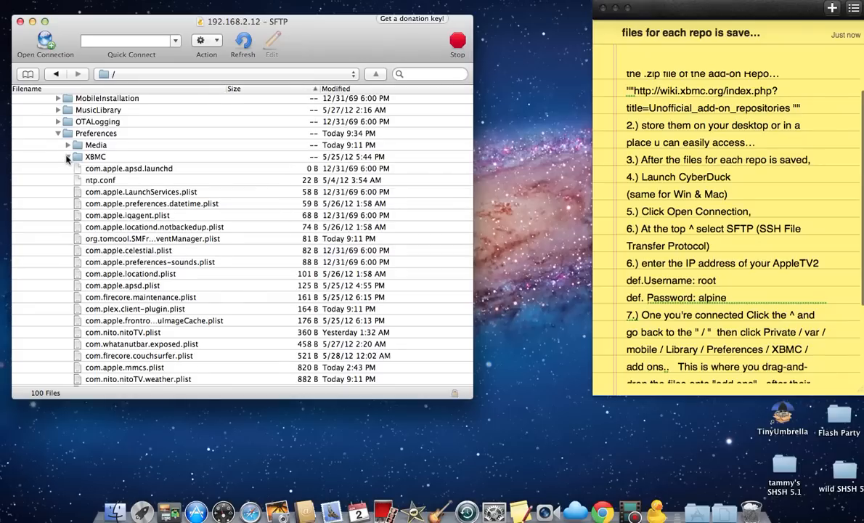
click(67, 157)
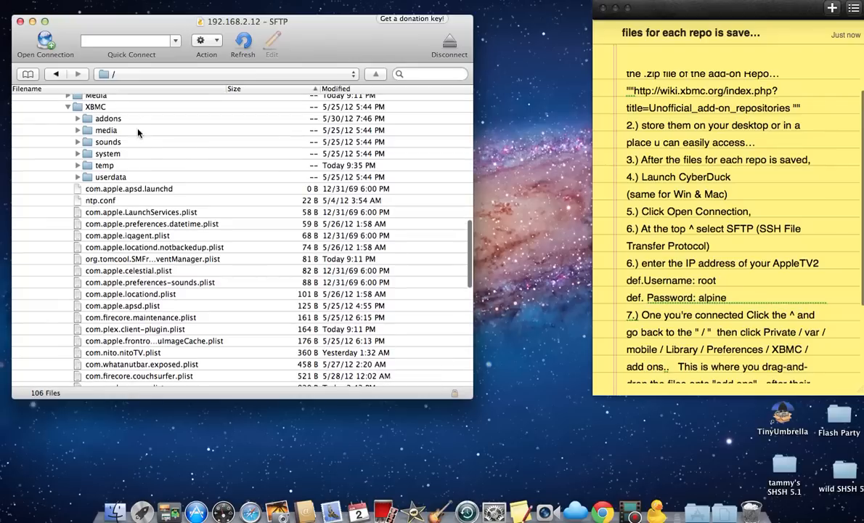
click(108, 119)
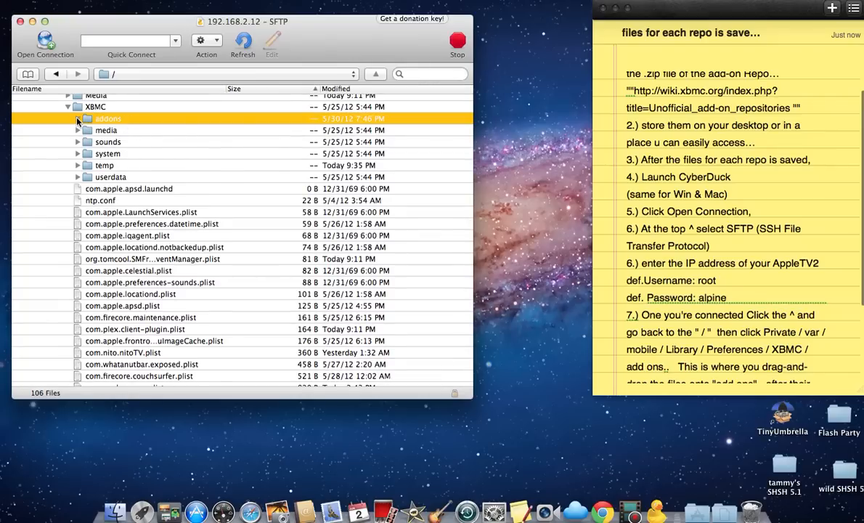
double_click(107, 119)
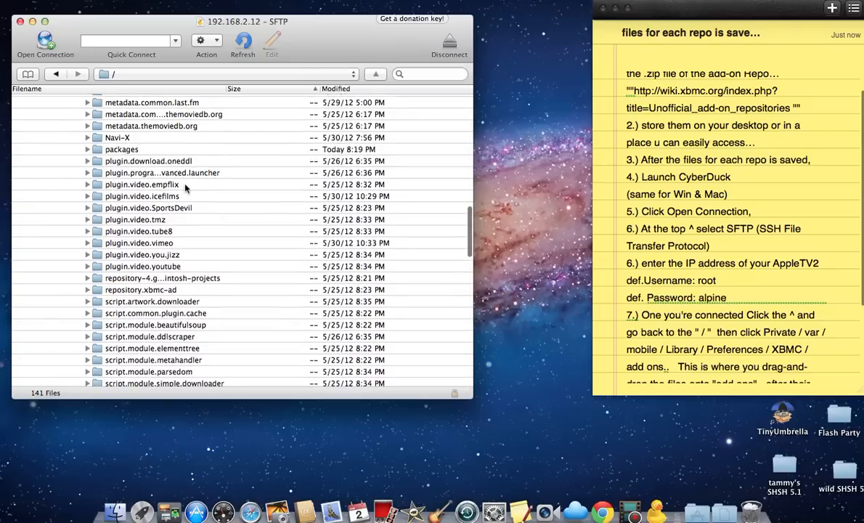
scroll(down, 3)
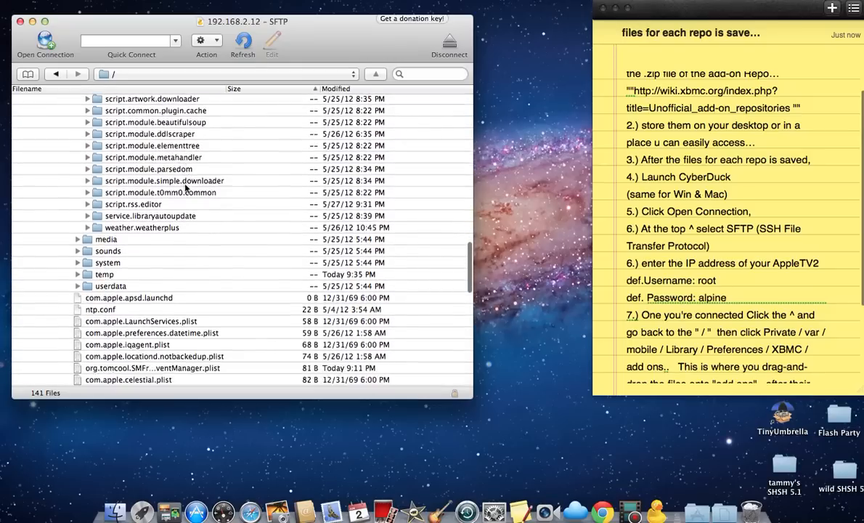
scroll(up, 3)
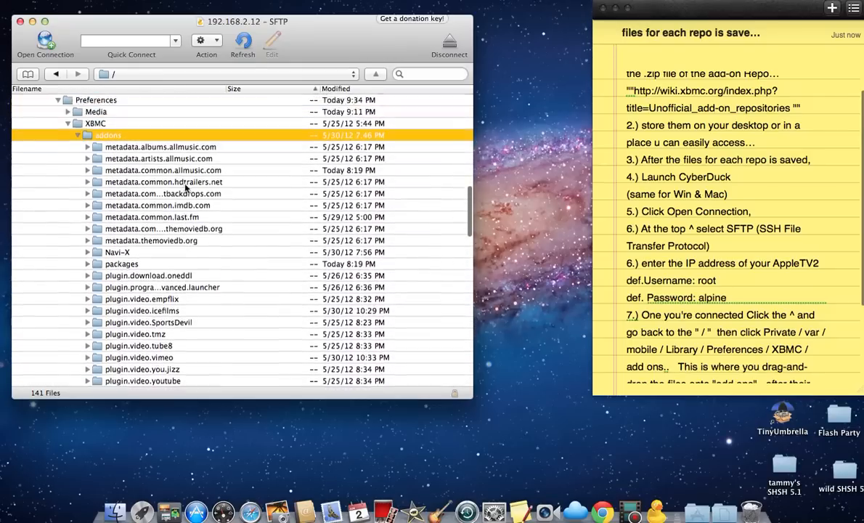
scroll(up, 3)
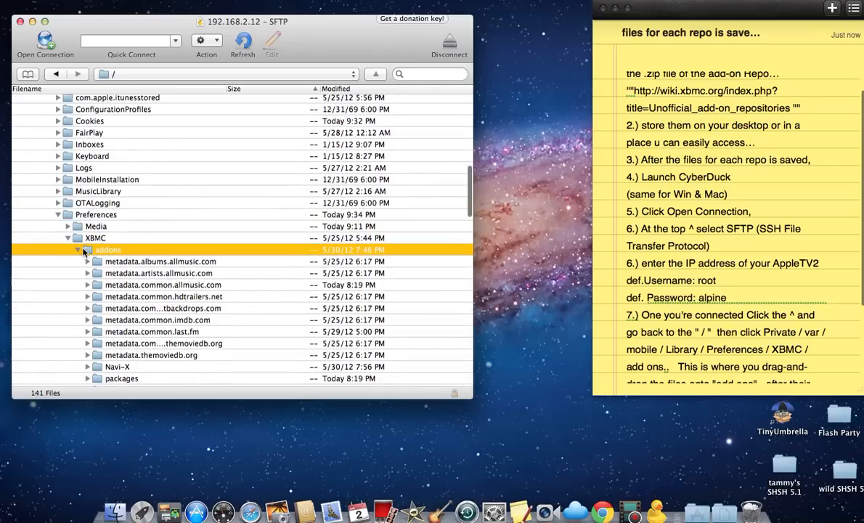
click(78, 250)
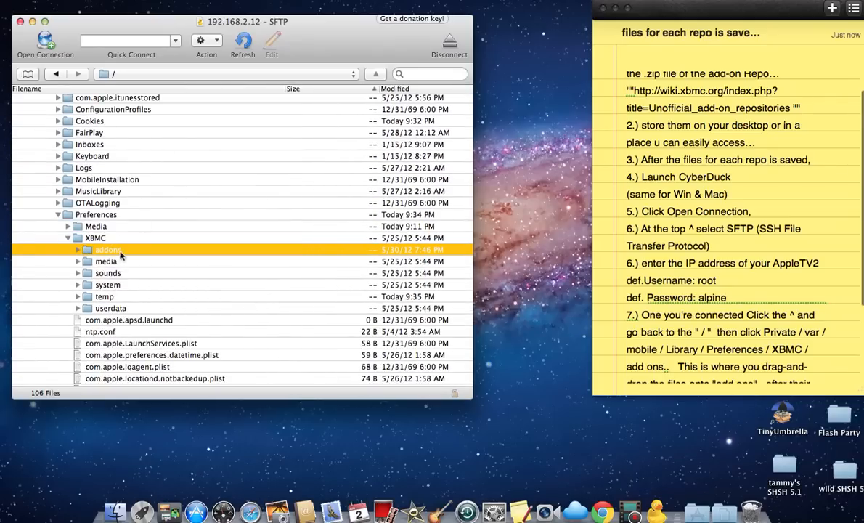
mouse_move(128, 253)
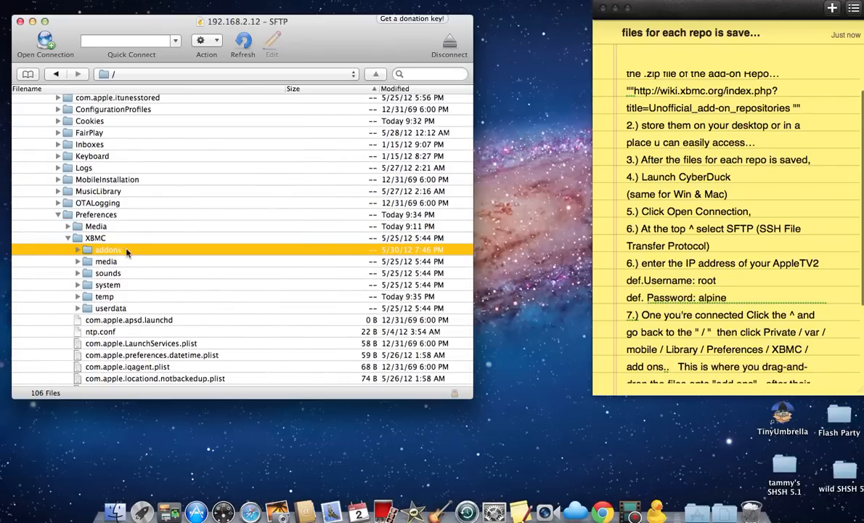
mouse_move(549, 259)
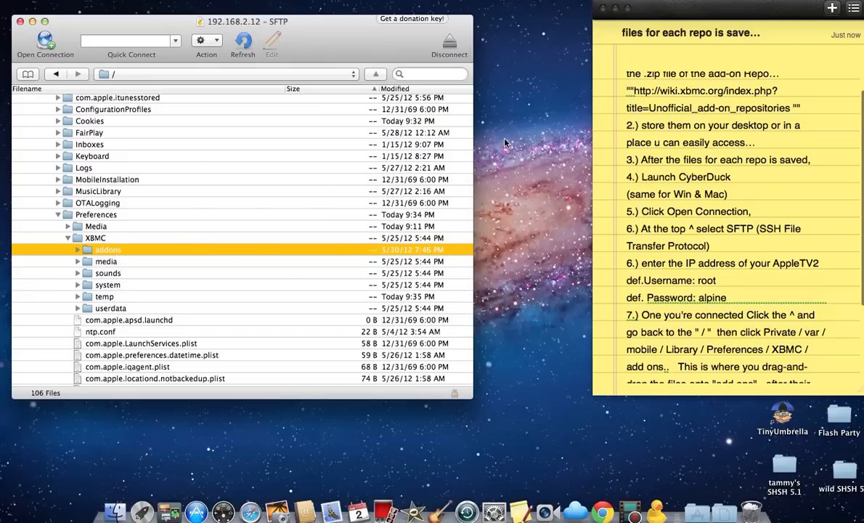
scroll(down, 3)
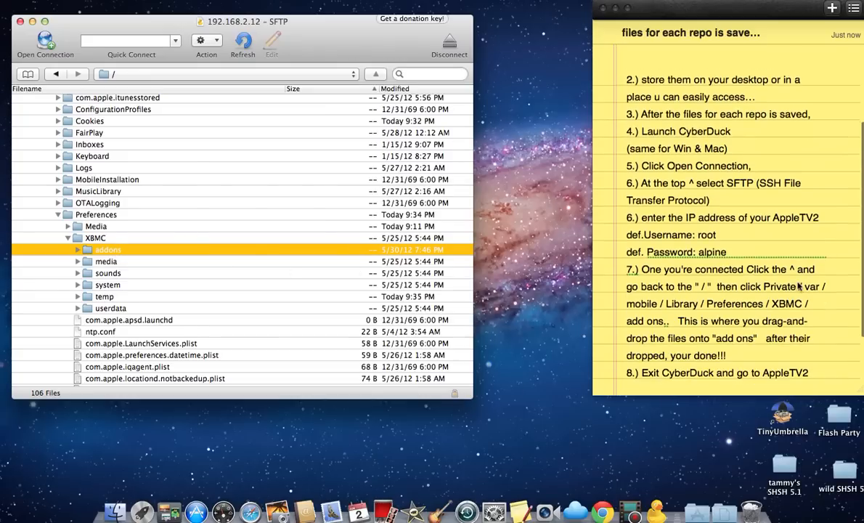
scroll(down, 3)
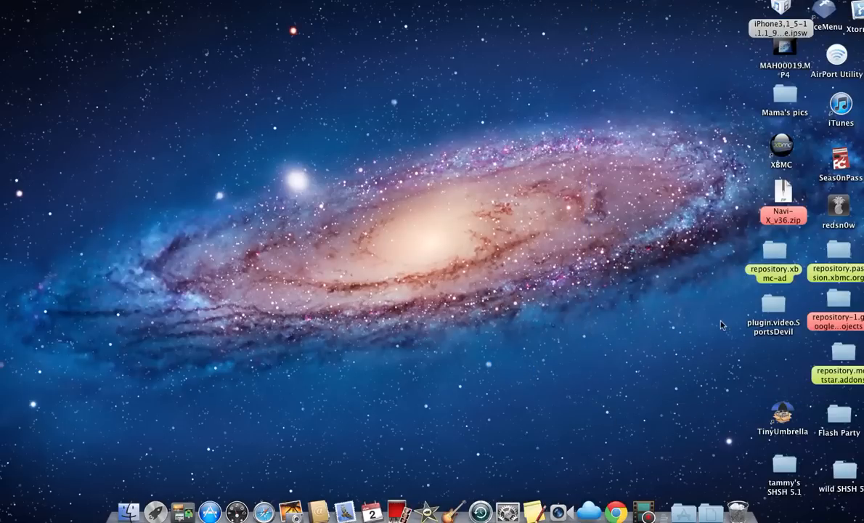
mouse_move(686, 360)
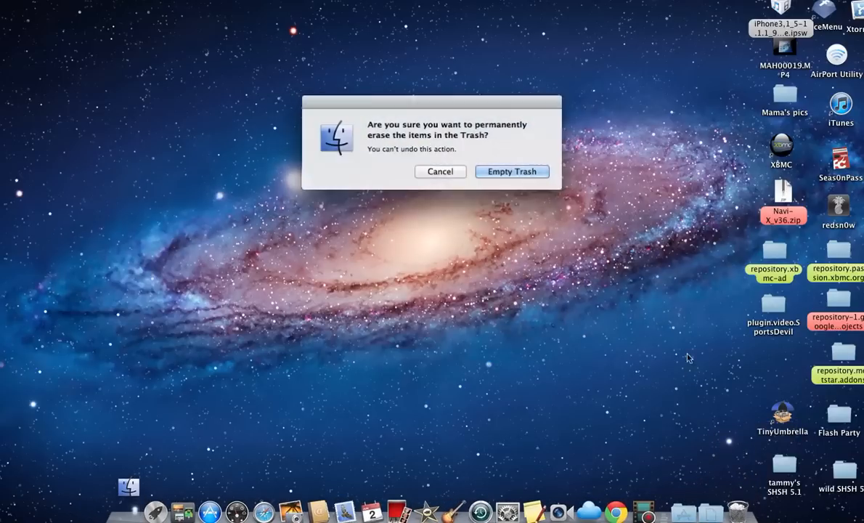
- Answer Finder's prompt to permanently empty the Trash
click(511, 171)
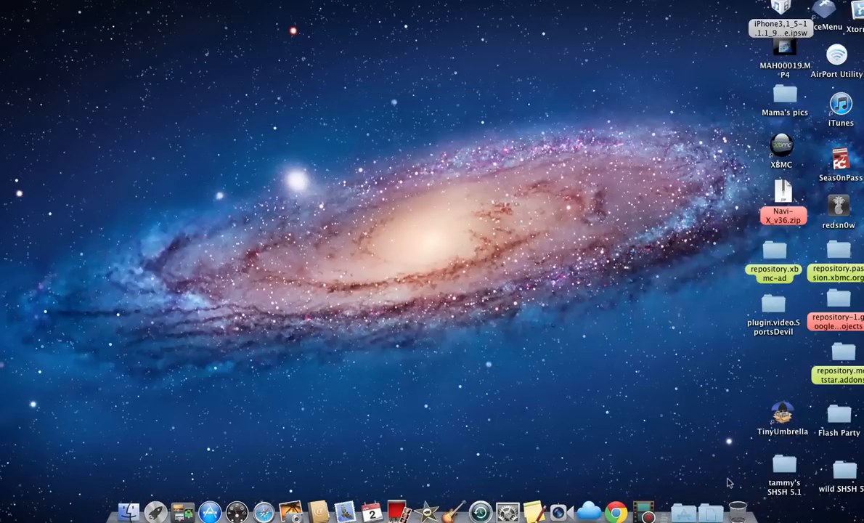
mouse_move(646, 497)
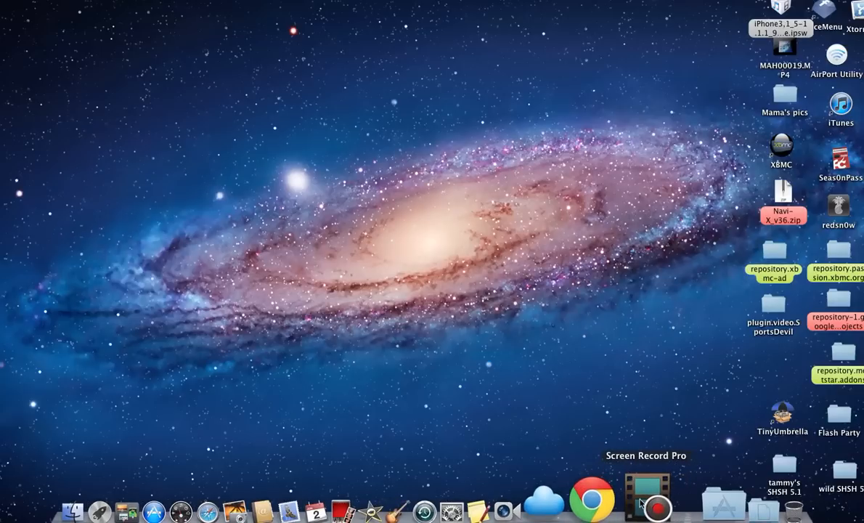